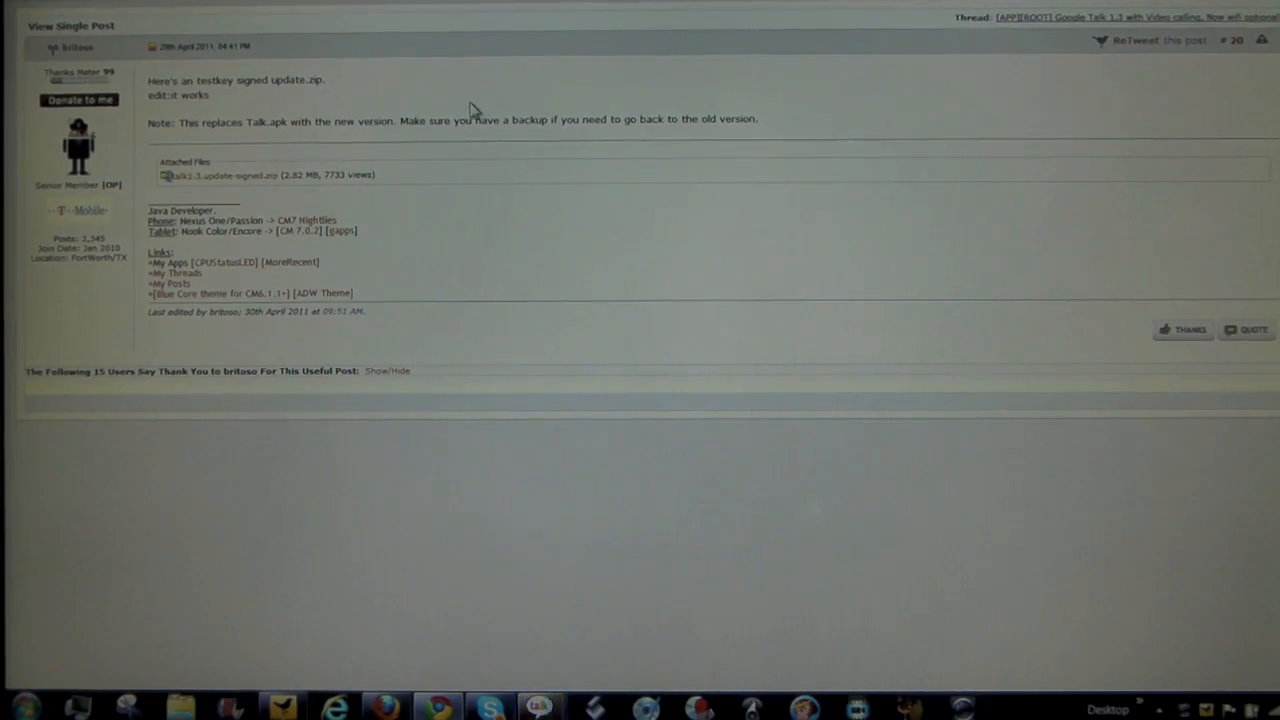
# - Download the talk1.3.update-signed.zip attachment from the XDA Developers post
pyautogui.click(230, 175)
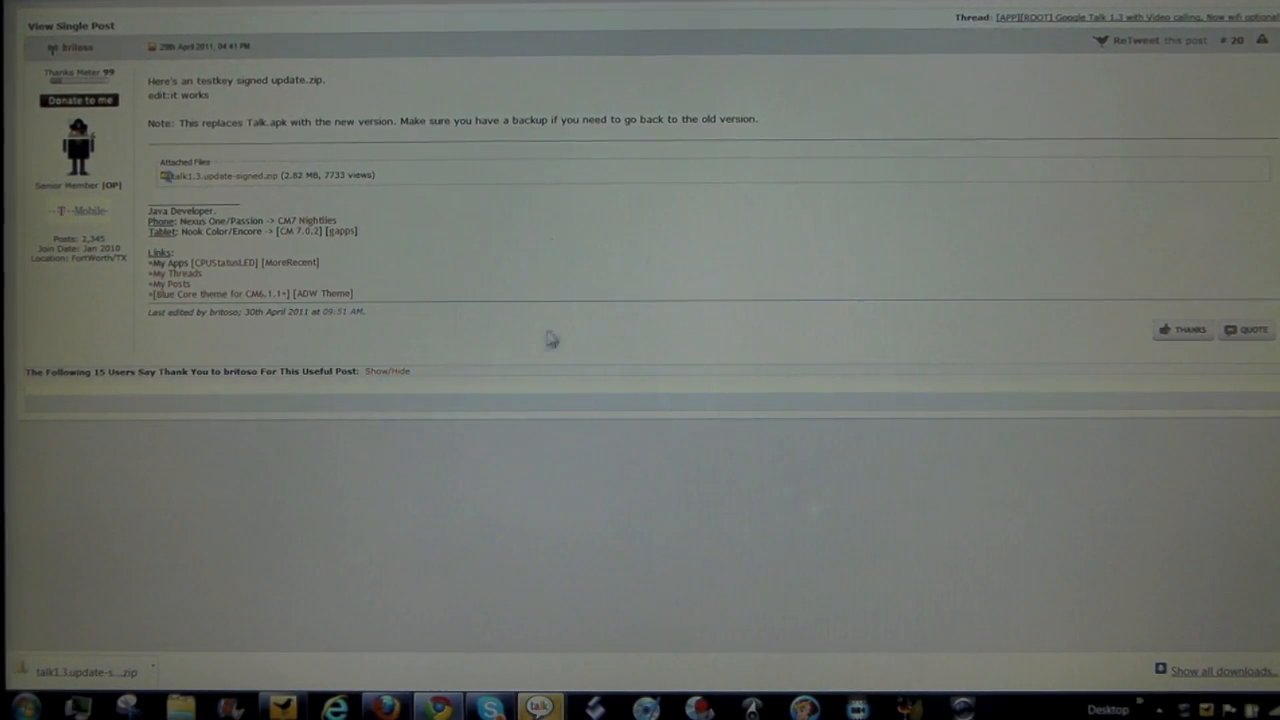
pyautogui.moveTo(285, 530)
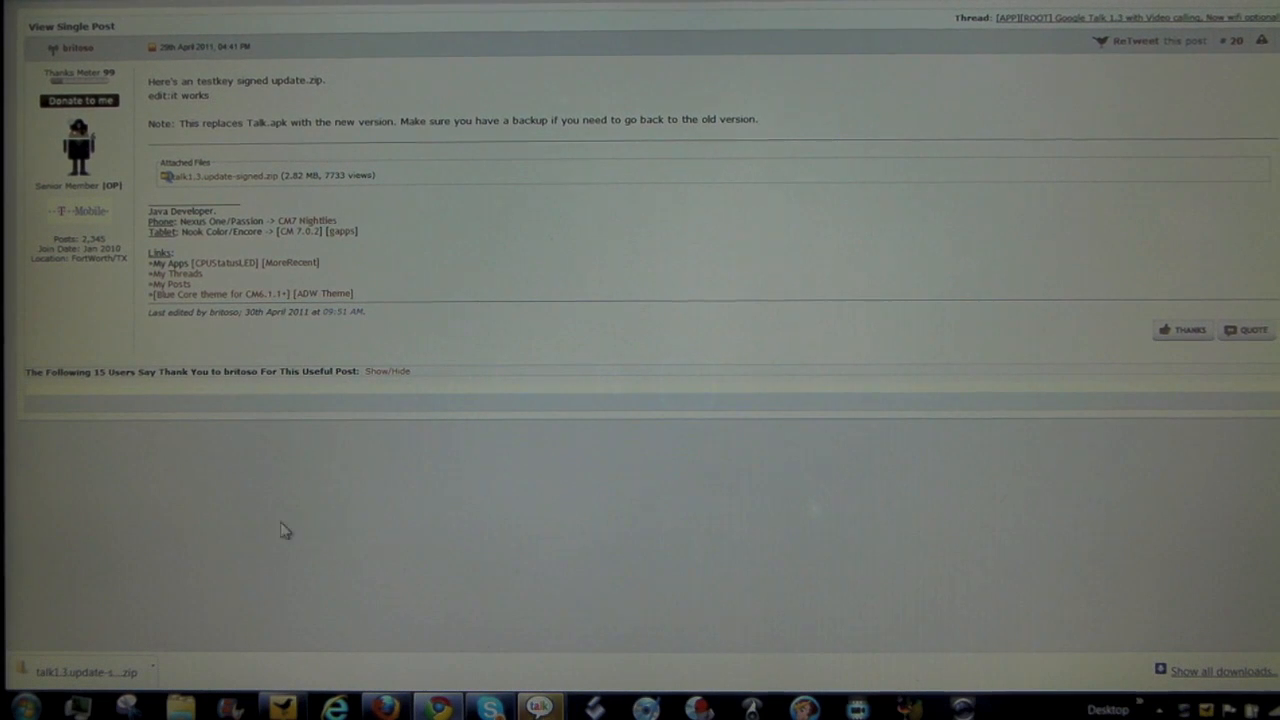
pyautogui.moveTo(145, 573)
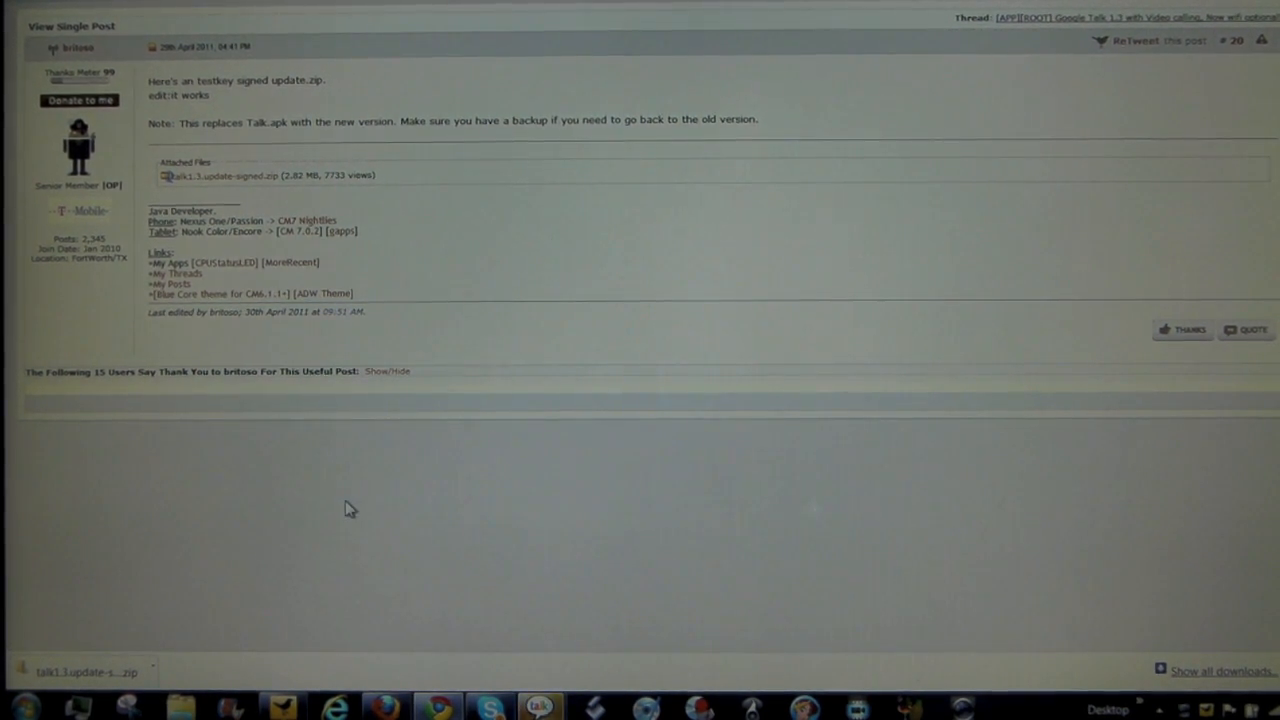
pyautogui.moveTo(481, 485)
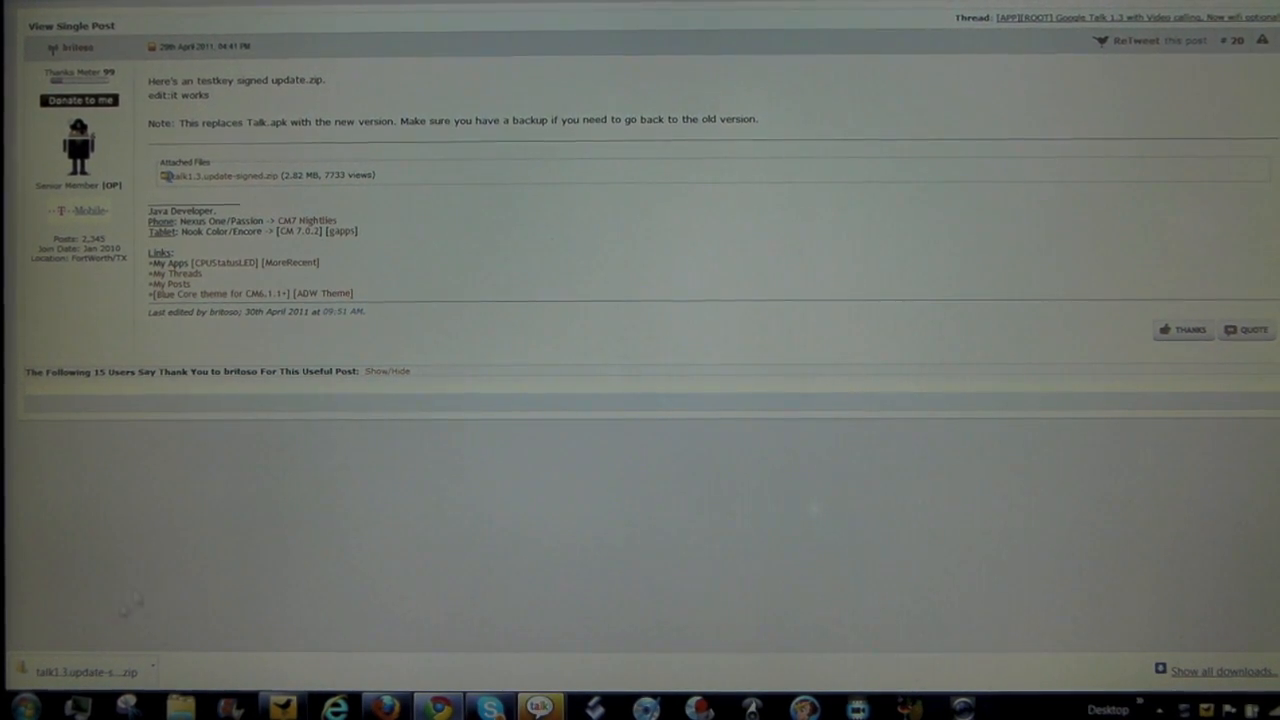
pyautogui.moveTo(862, 578)
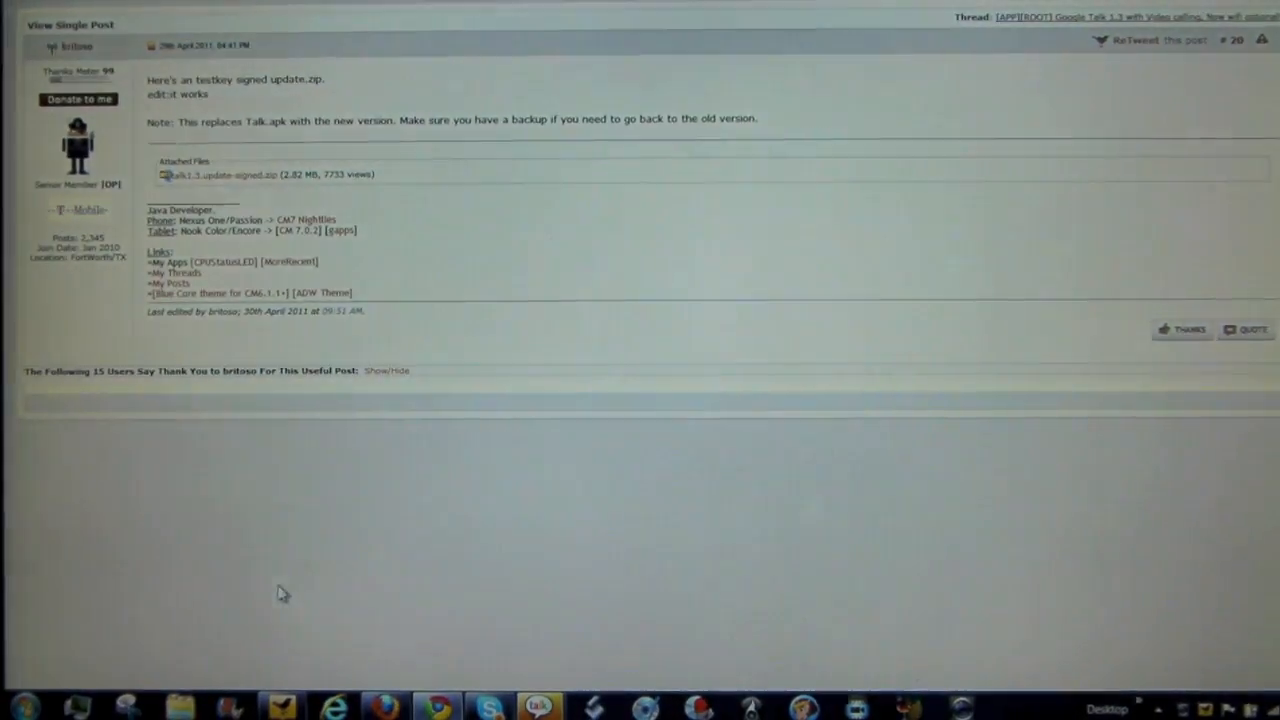
# - Copy the downloaded talk1.3.update-signed zip from the Downloads folder
pyautogui.click(179, 707)
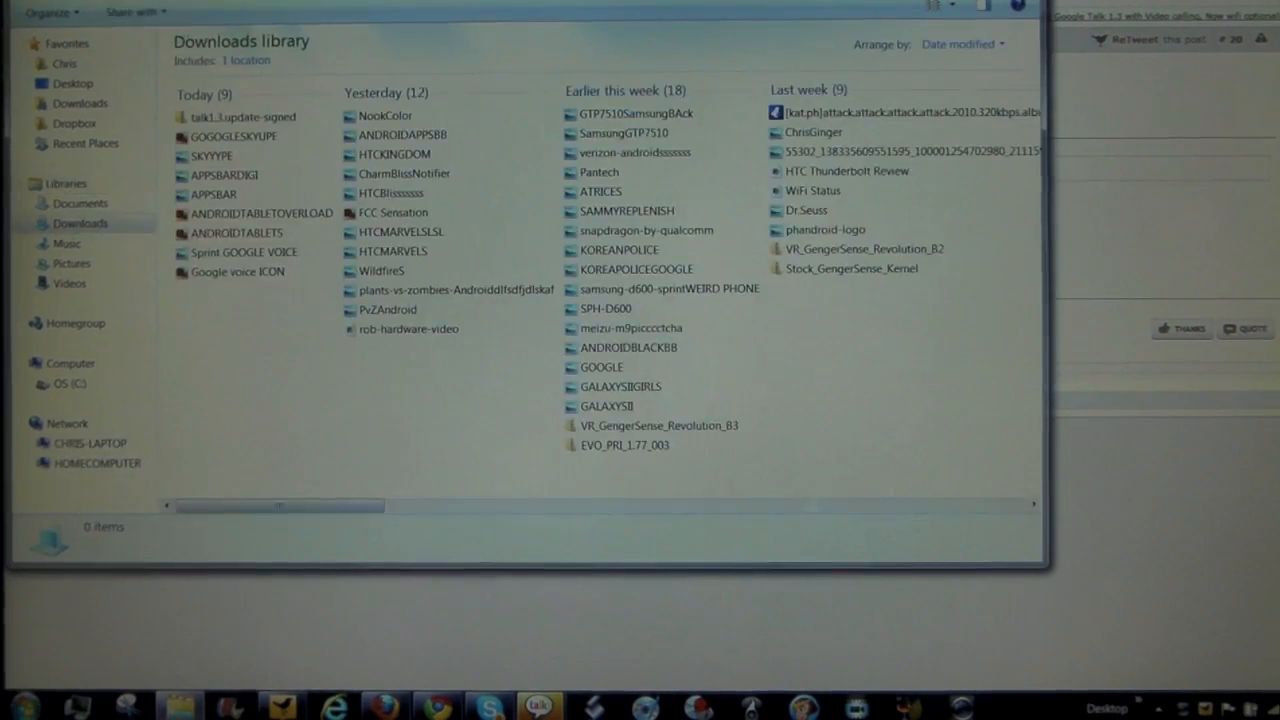
pyautogui.click(71, 363)
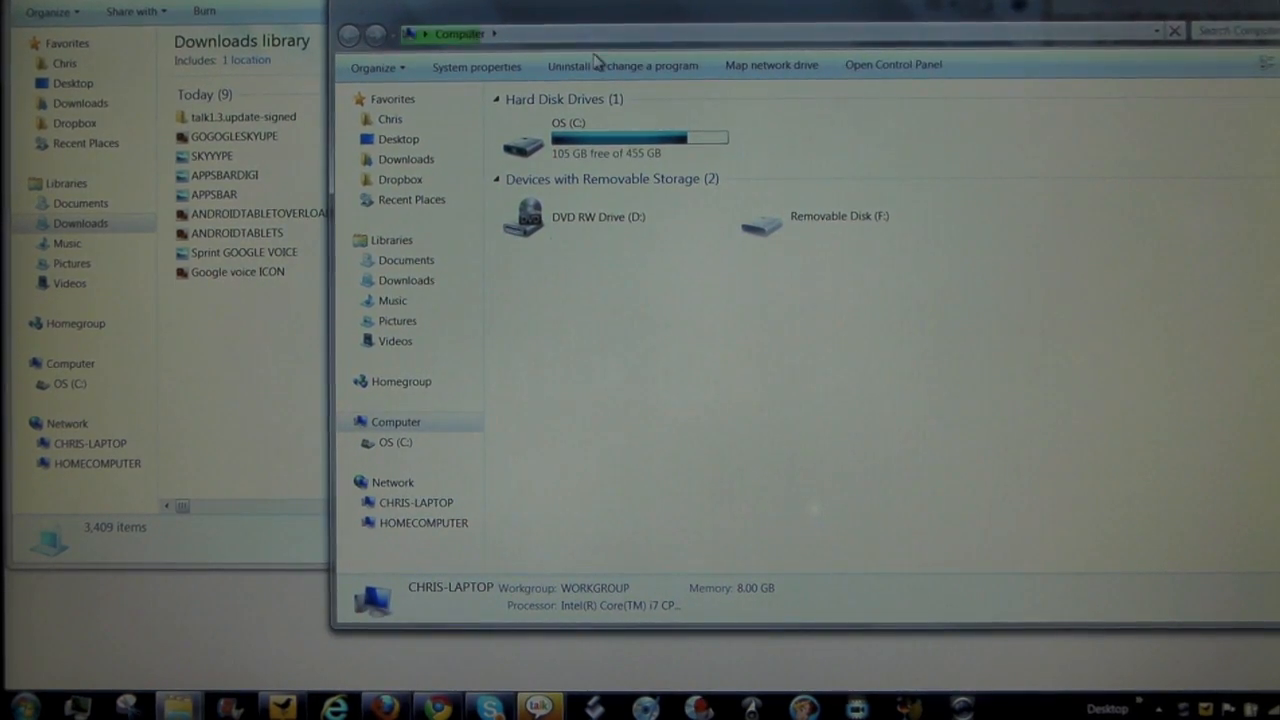
pyautogui.click(244, 117)
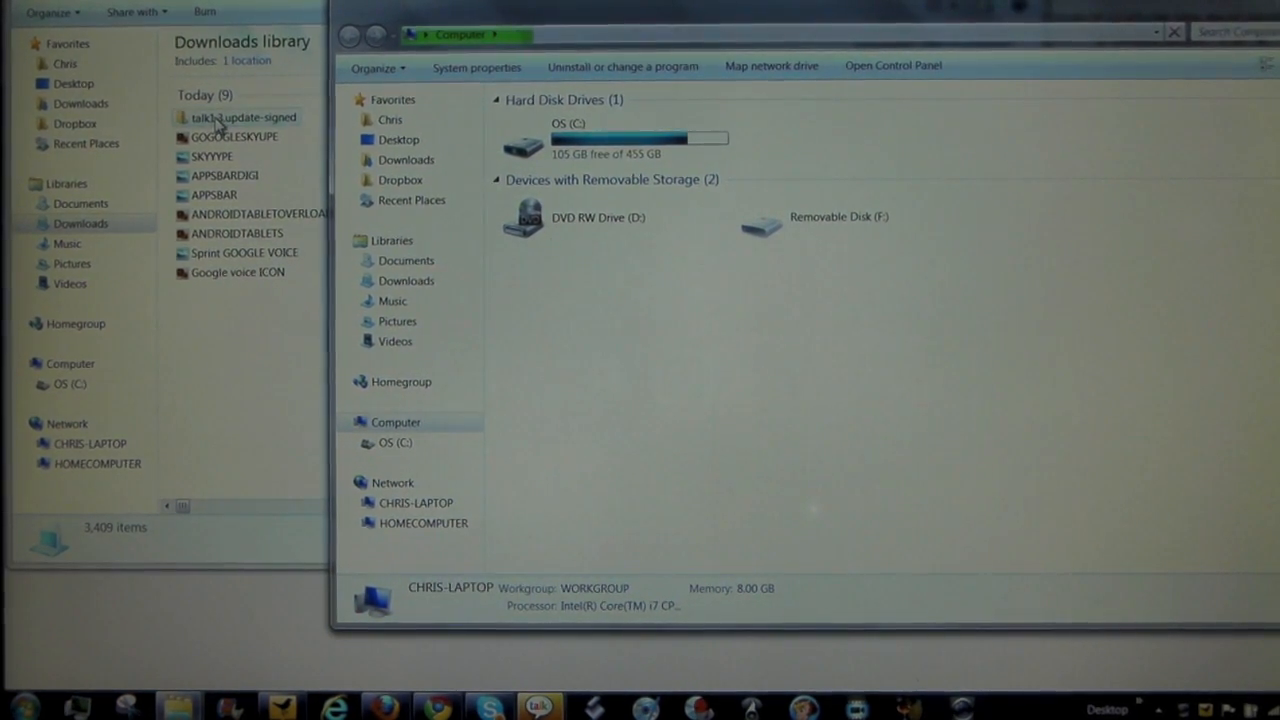
pyautogui.rightClick(230, 117)
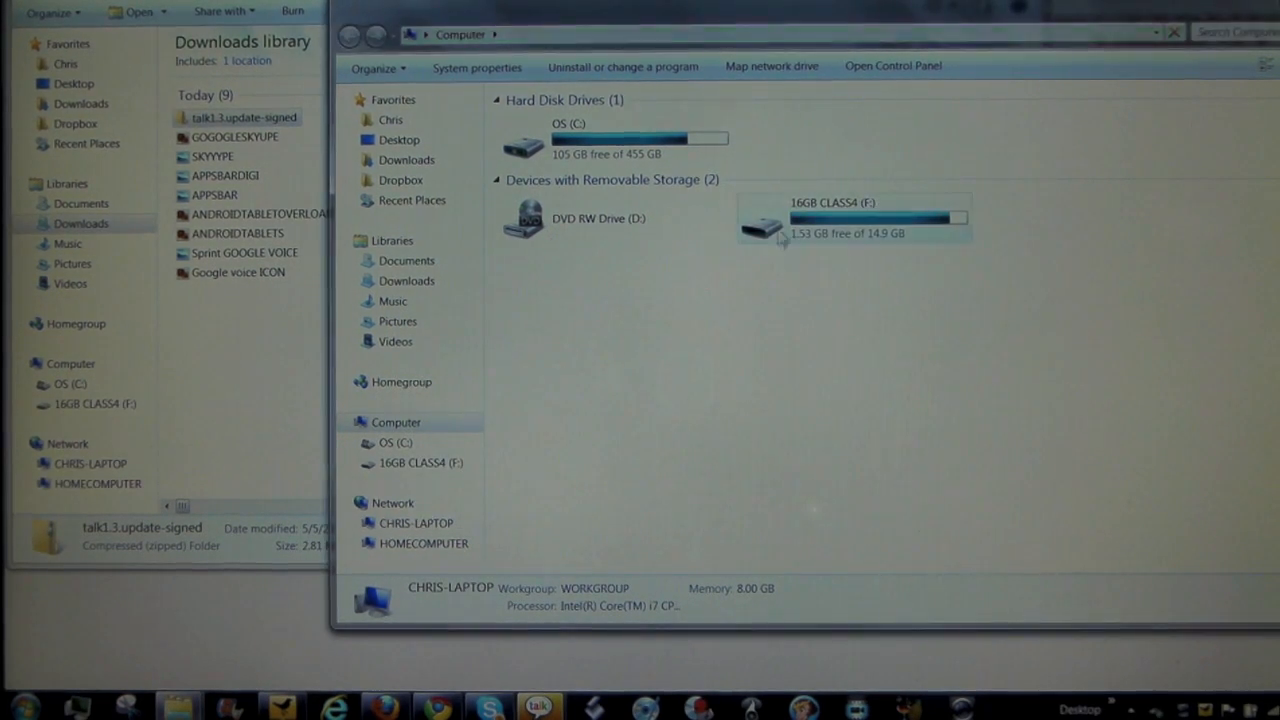
# - Paste the zip onto the 16GB CLASS4 SD card and check its contents
pyautogui.rightClick(855, 218)
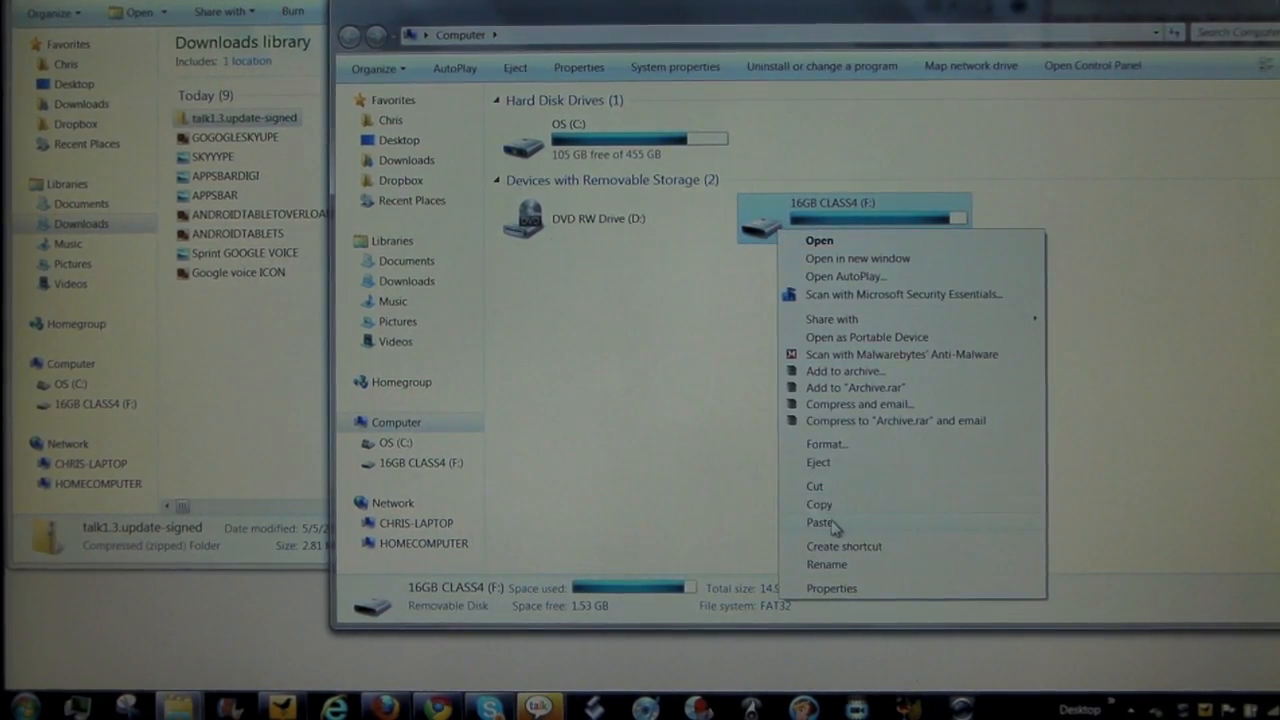
pyautogui.click(819, 522)
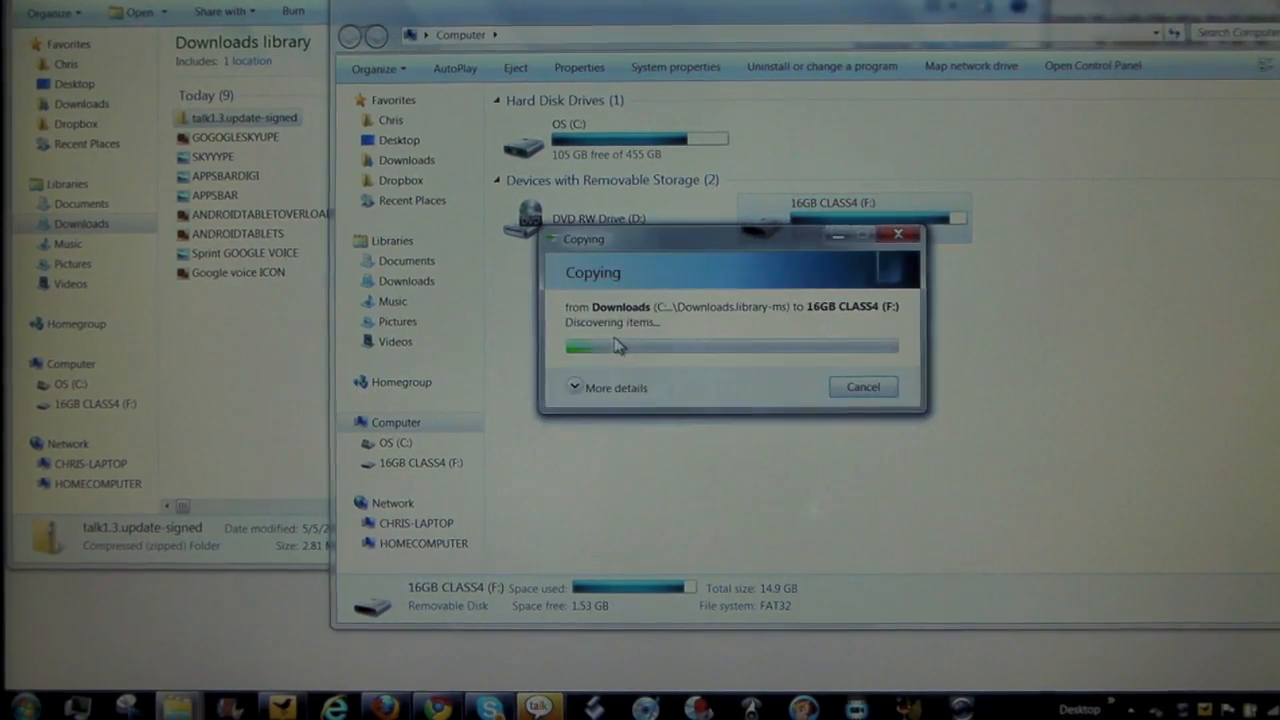
pyautogui.click(616, 388)
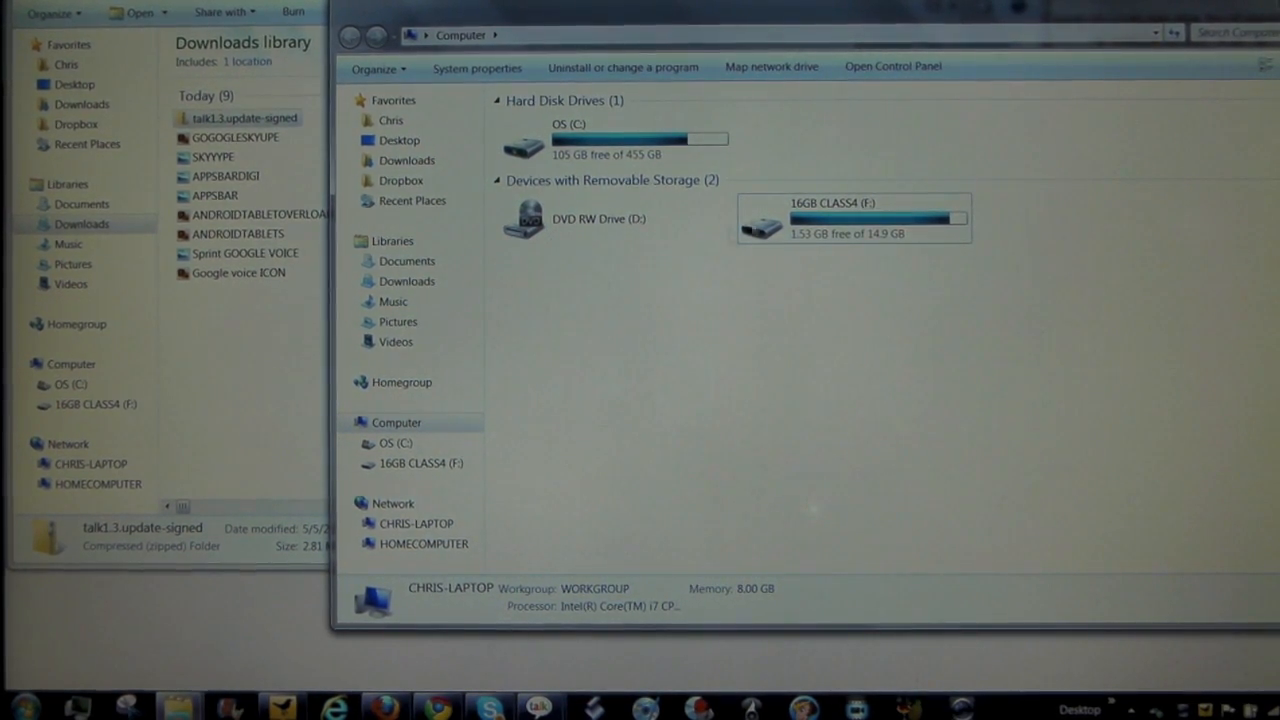
pyautogui.doubleClick(853, 217)
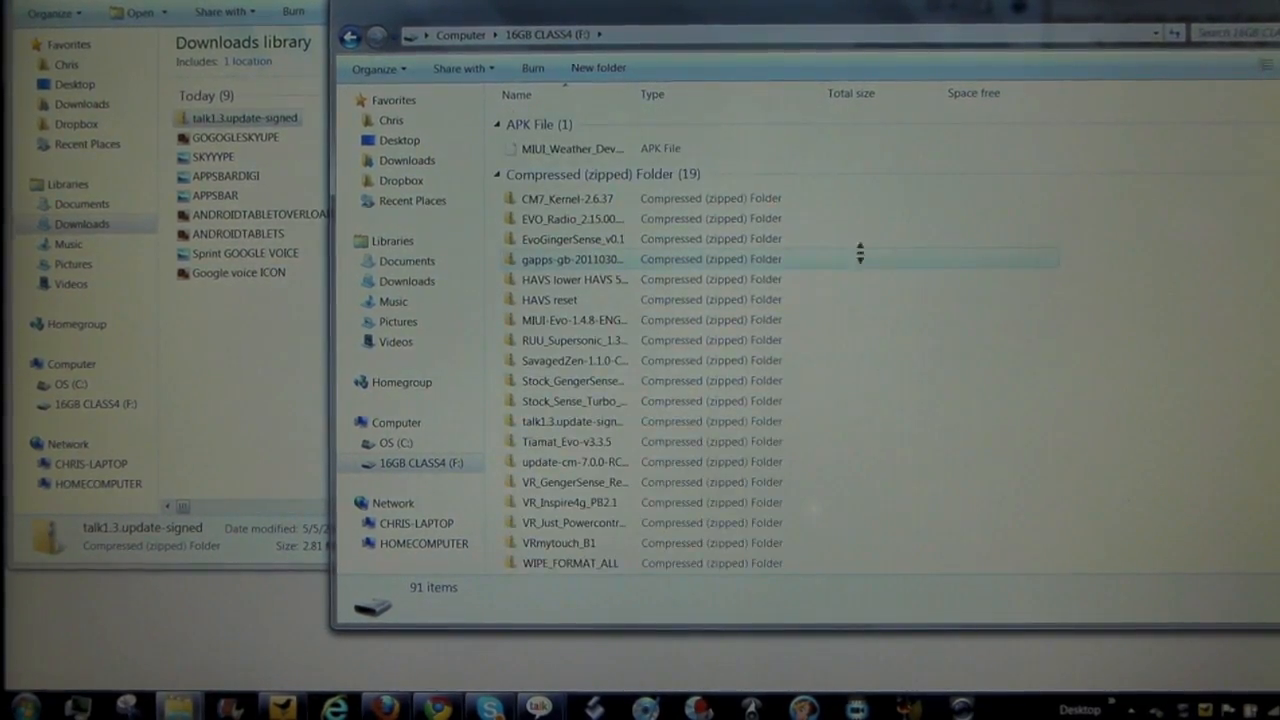
pyautogui.scroll(-3)
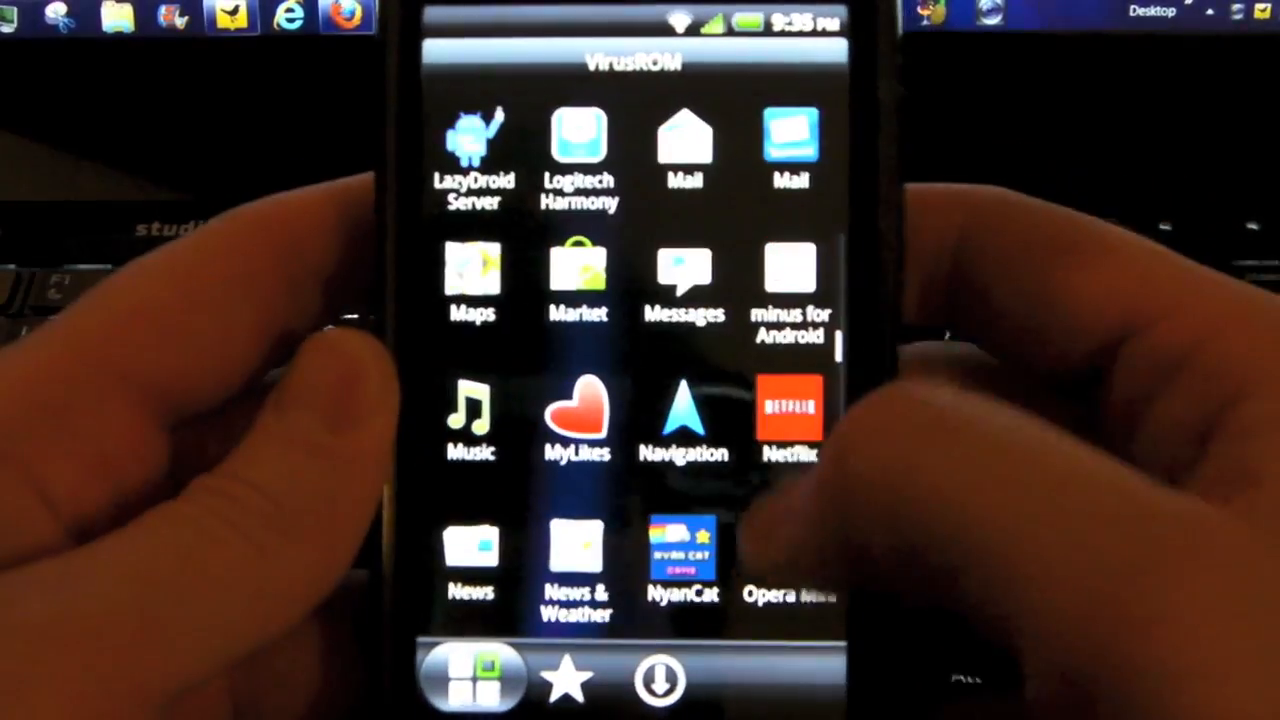
# - Back up the current ROM as 'GingerSense 5-5-11', granting ROM Manager superuser access
pyautogui.scroll(-3)
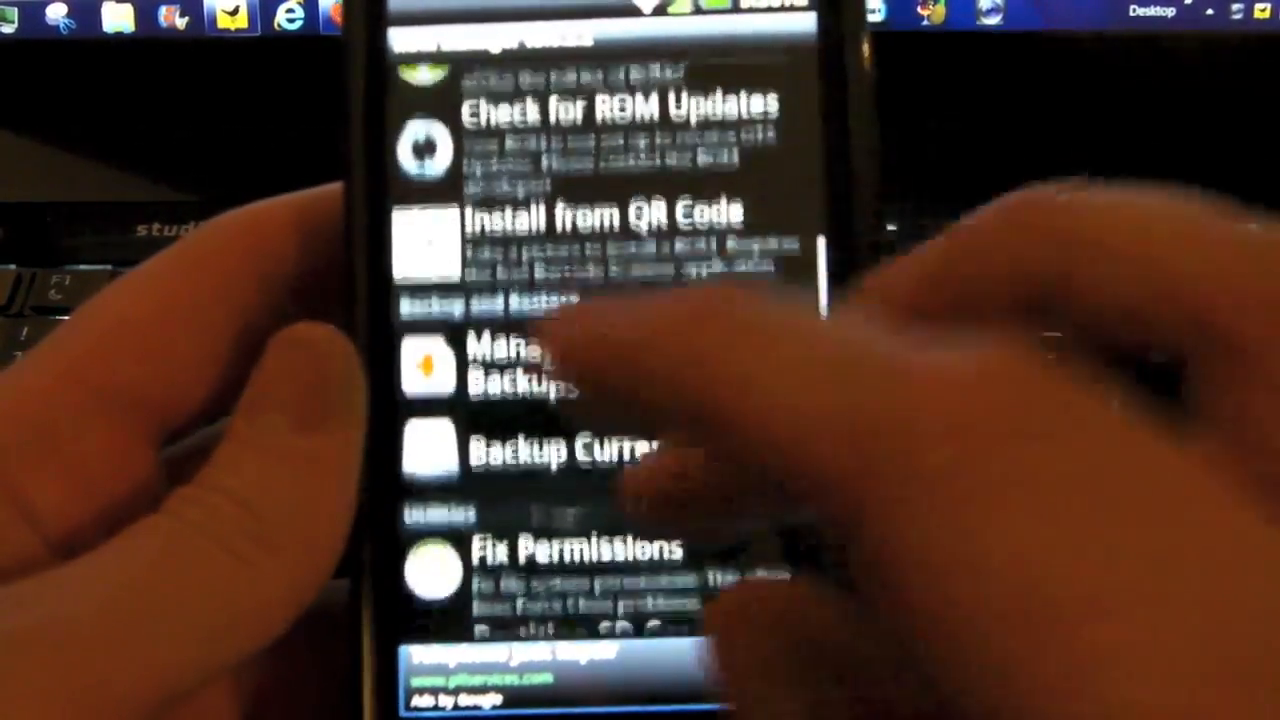
pyautogui.scroll(-3)
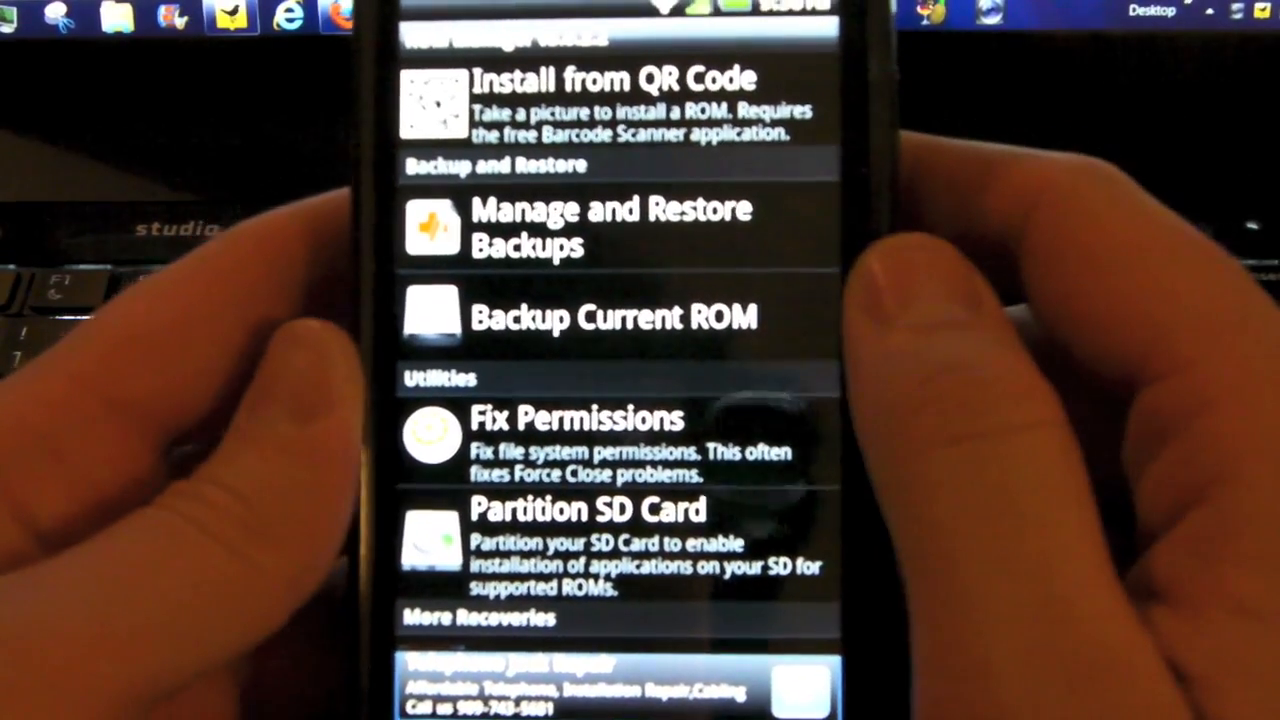
pyautogui.click(611, 317)
pyautogui.write('G')
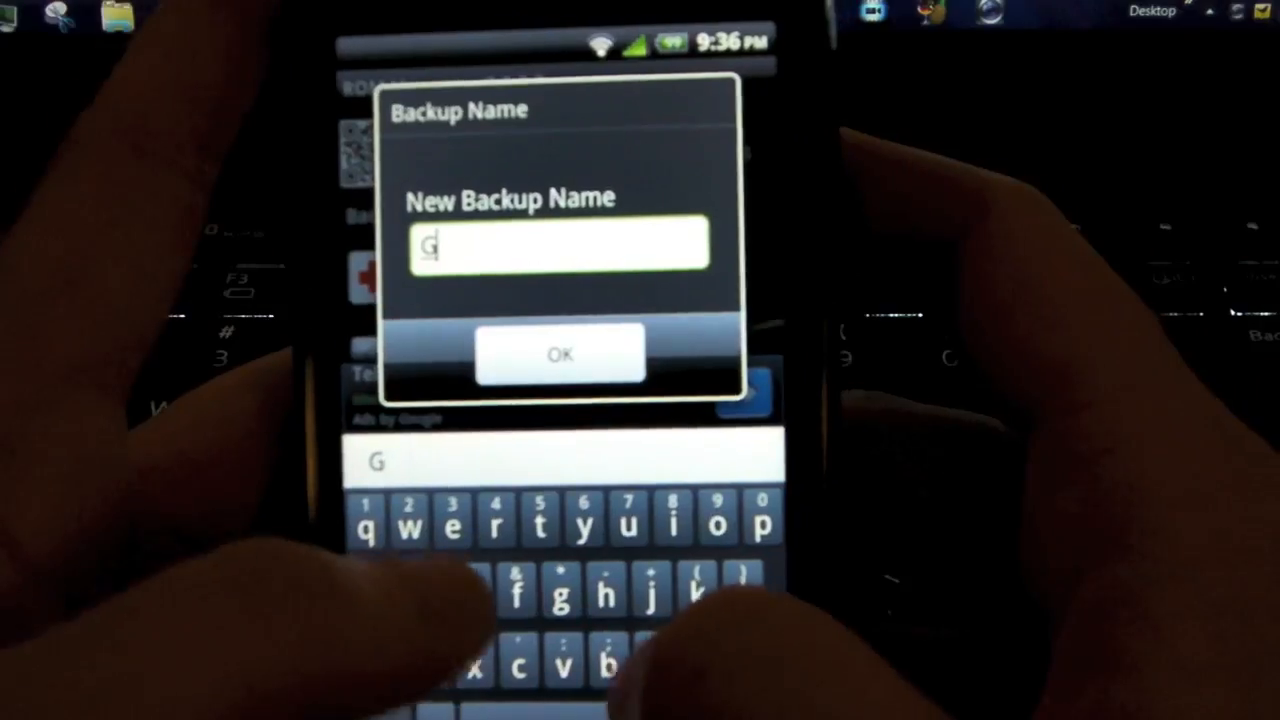
pyautogui.write('ingerSense 5-5-11')
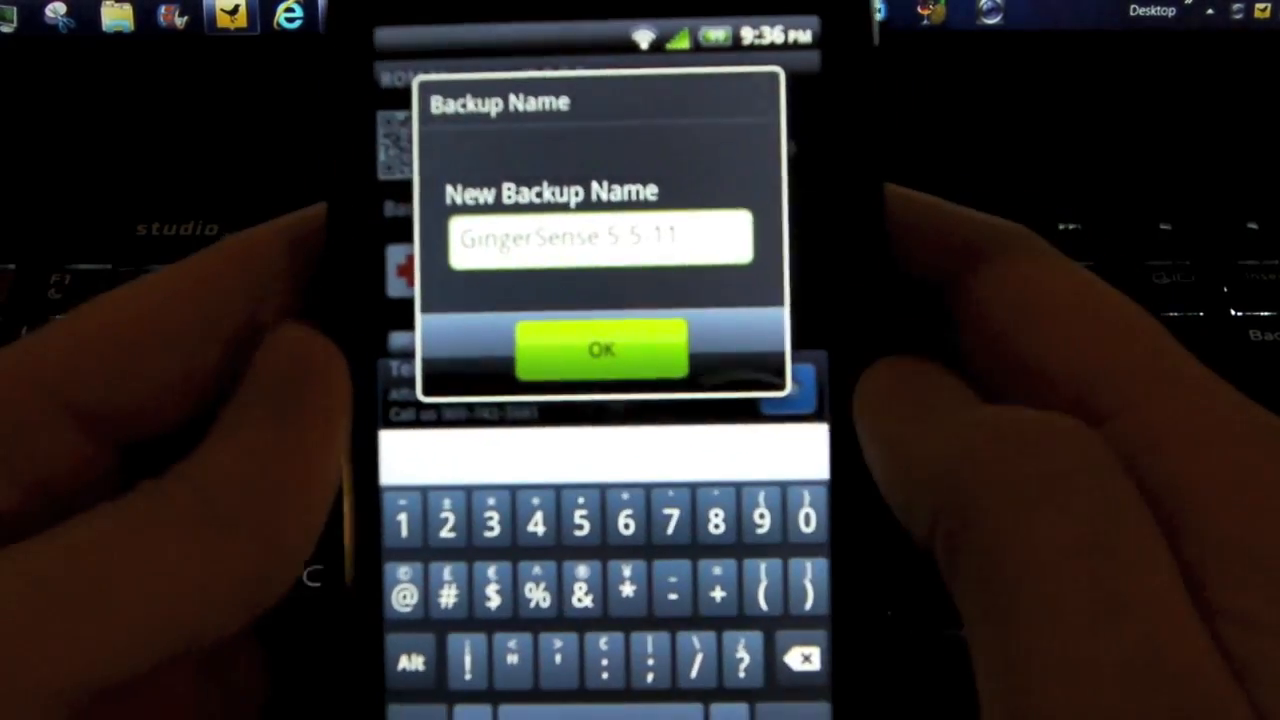
pyautogui.click(601, 350)
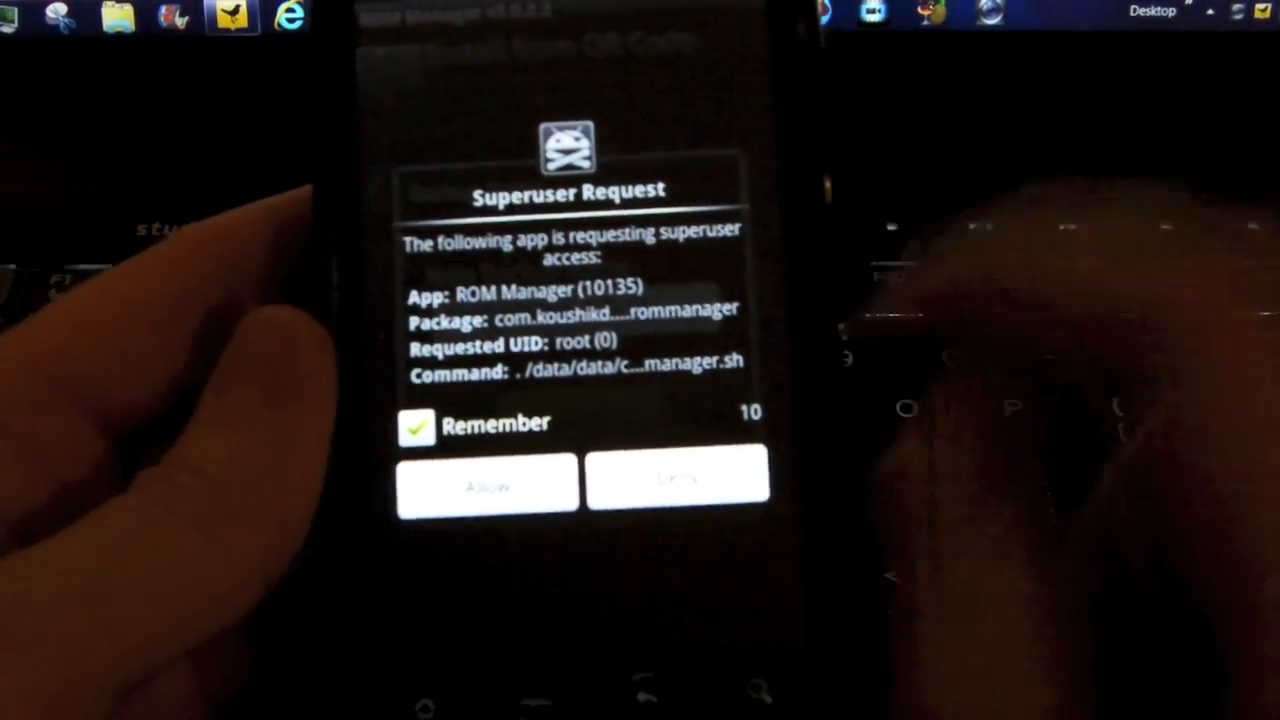
pyautogui.click(487, 480)
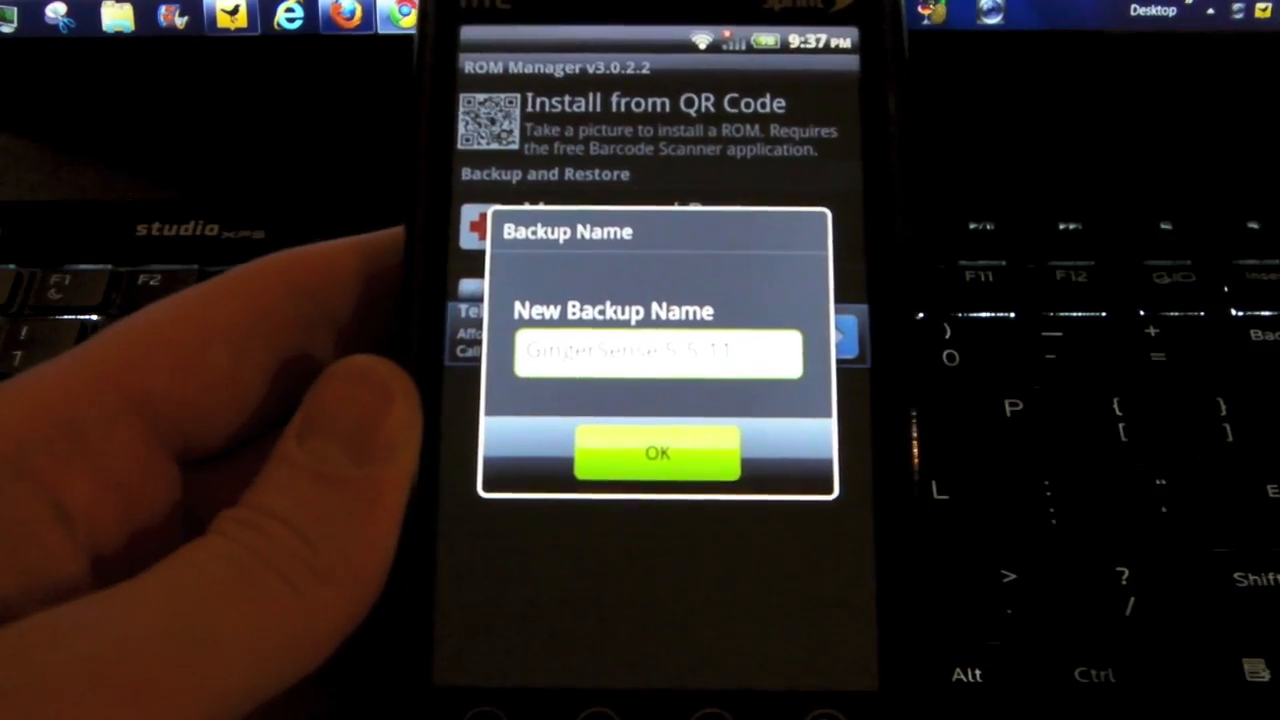
pyautogui.click(657, 453)
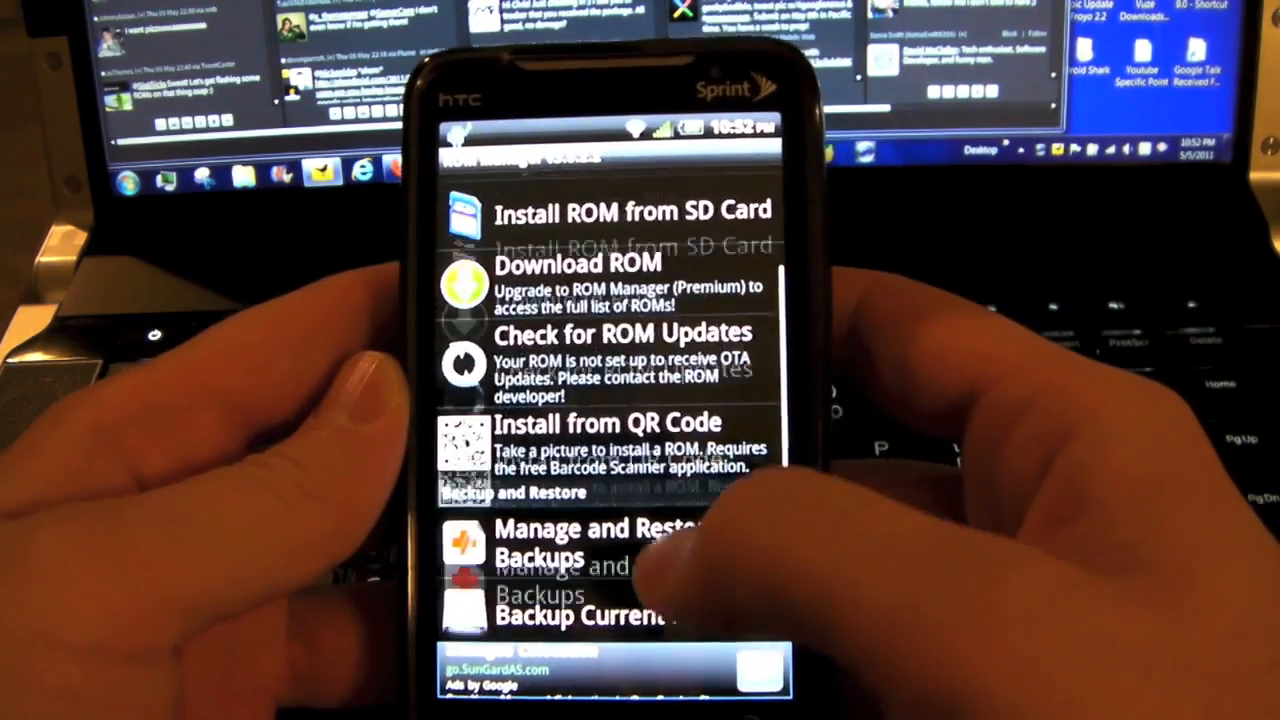
# - Queue the update zip from the SD card for install and accept the pre-installation options
pyautogui.scroll(-3)
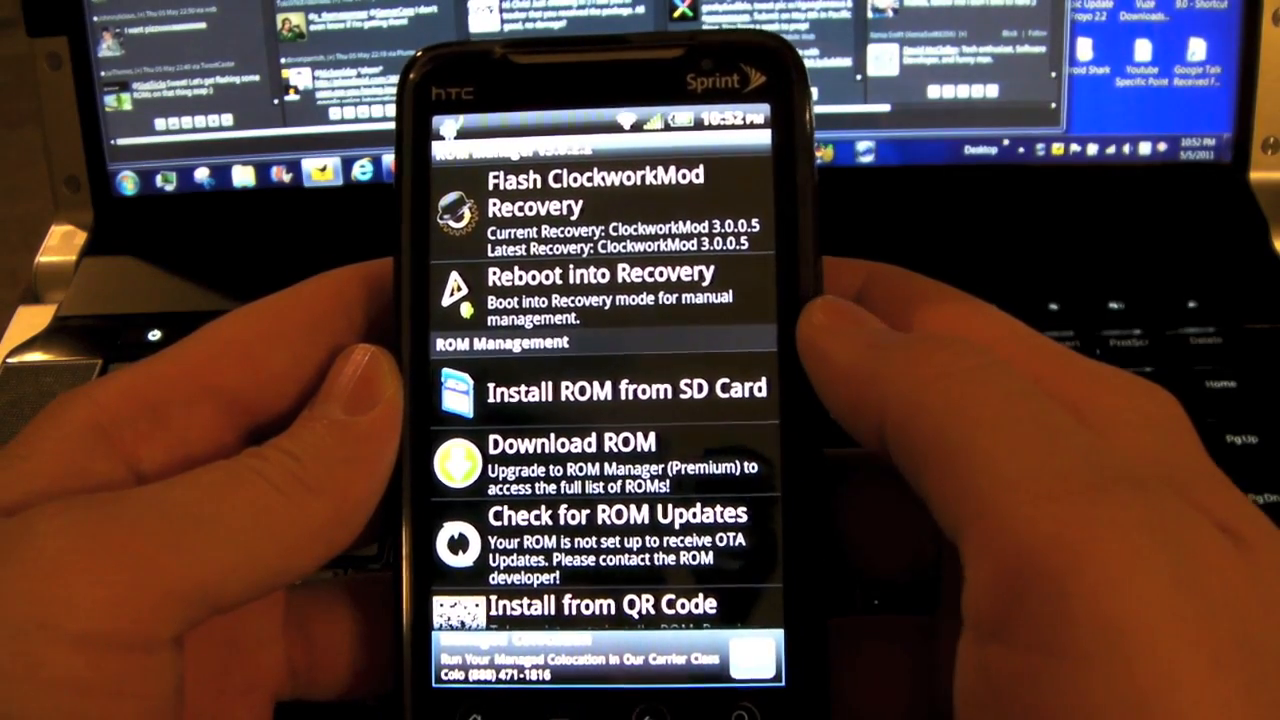
pyautogui.click(625, 390)
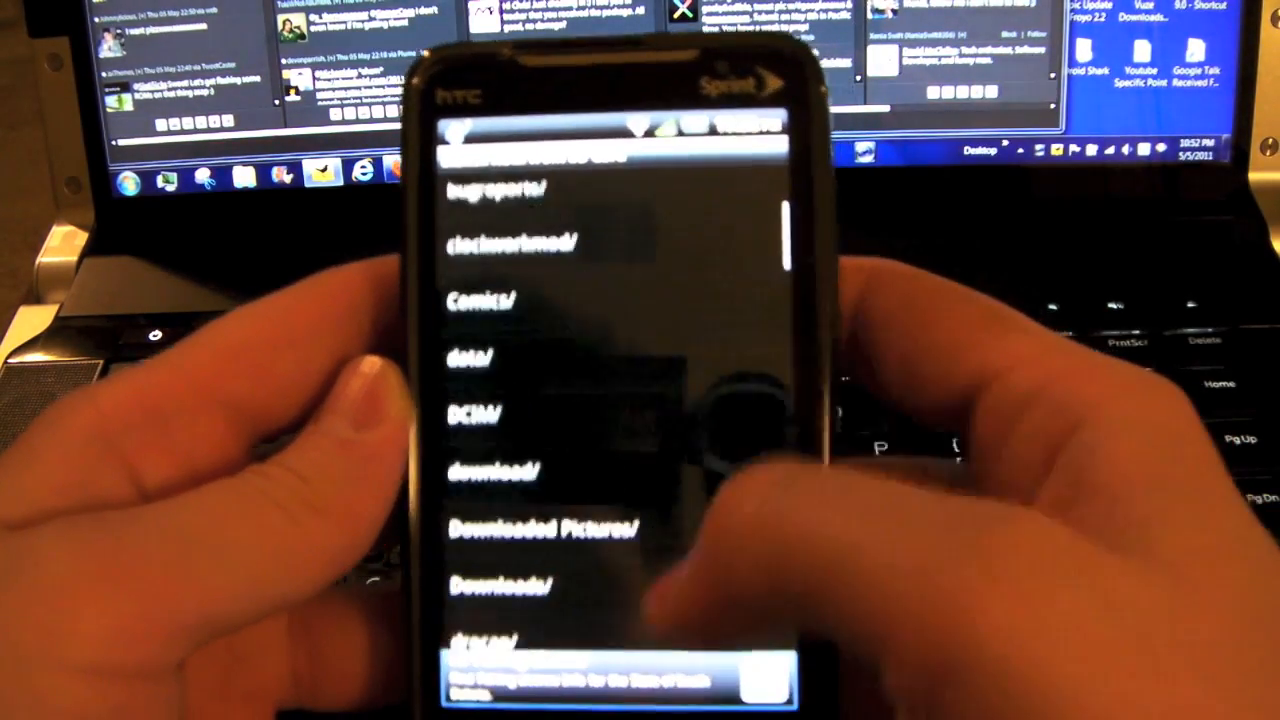
pyautogui.scroll(-3)
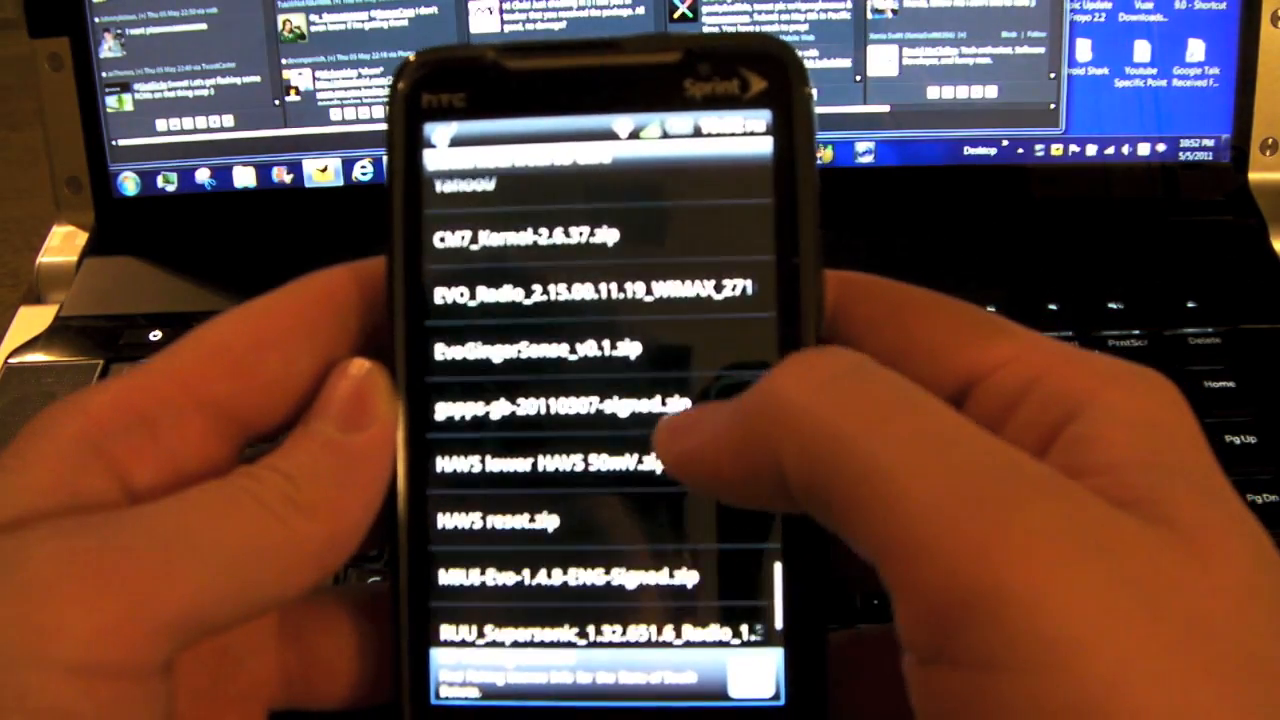
pyautogui.scroll(-3)
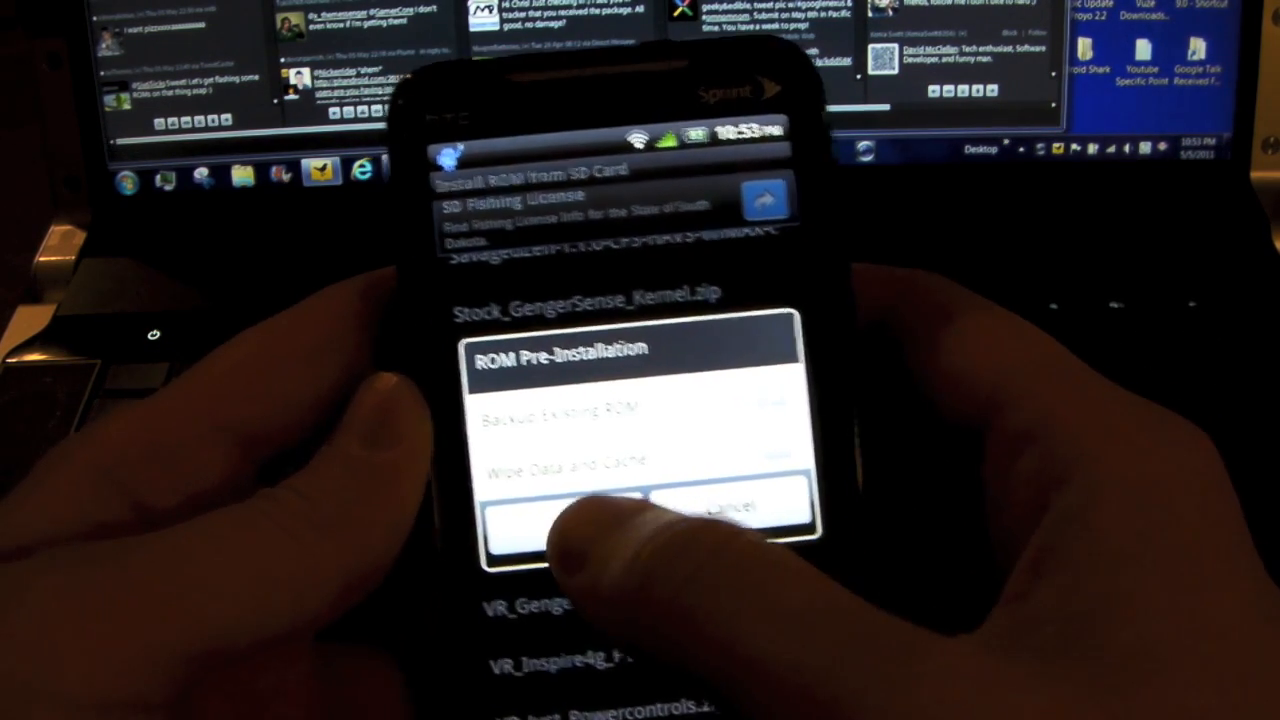
pyautogui.click(520, 525)
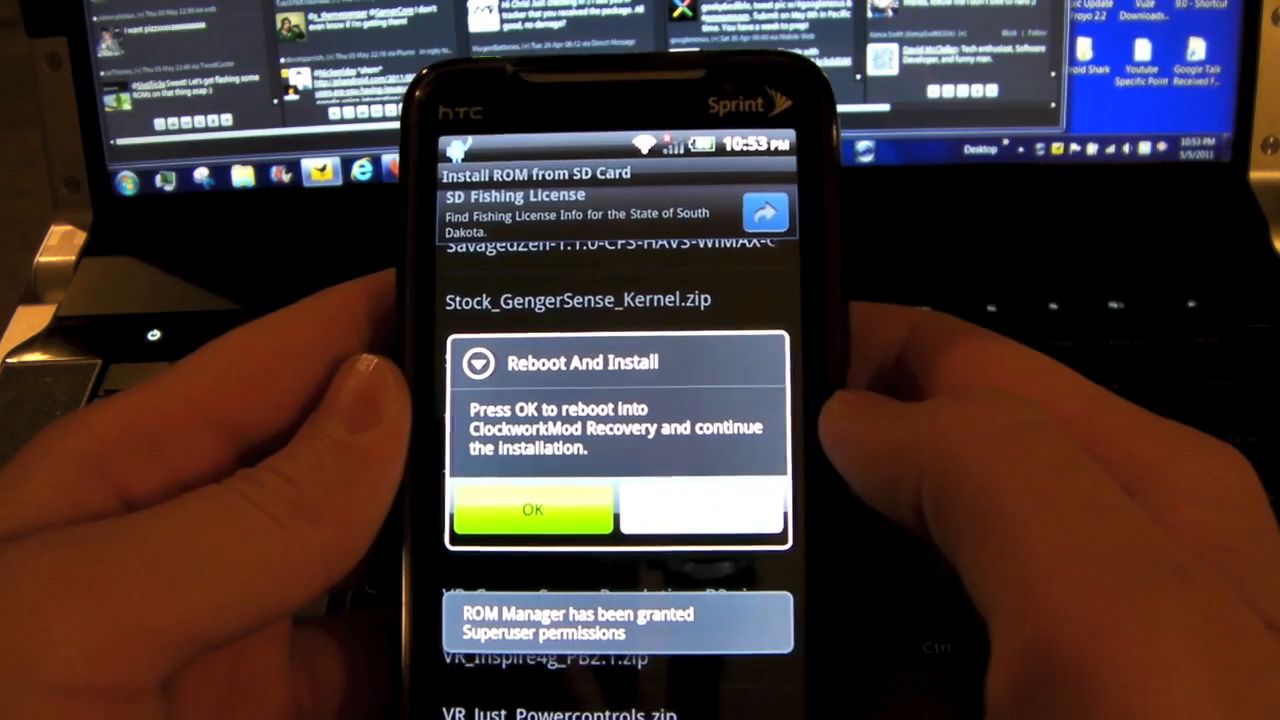
# - Reboot the phone into recovery to install the zip
pyautogui.click(532, 510)
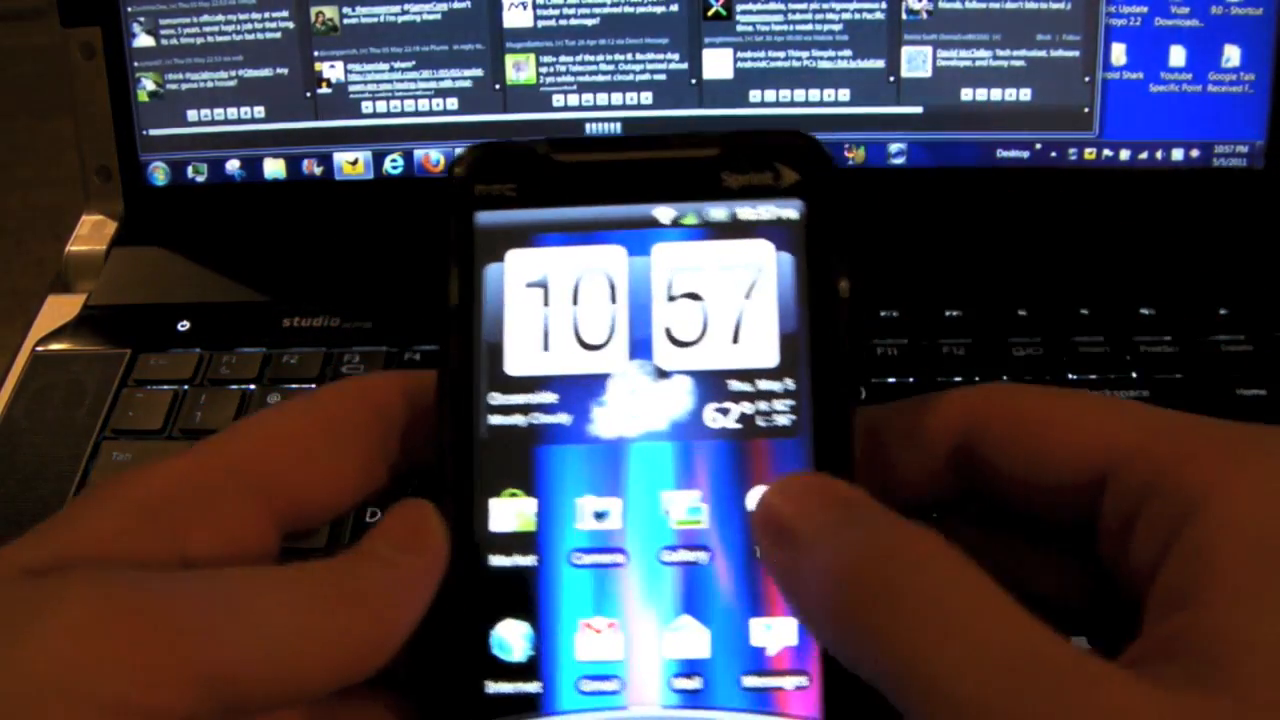
# - Hold a video chat with a contact in Google Talk, then end the call
pyautogui.click(760, 510)
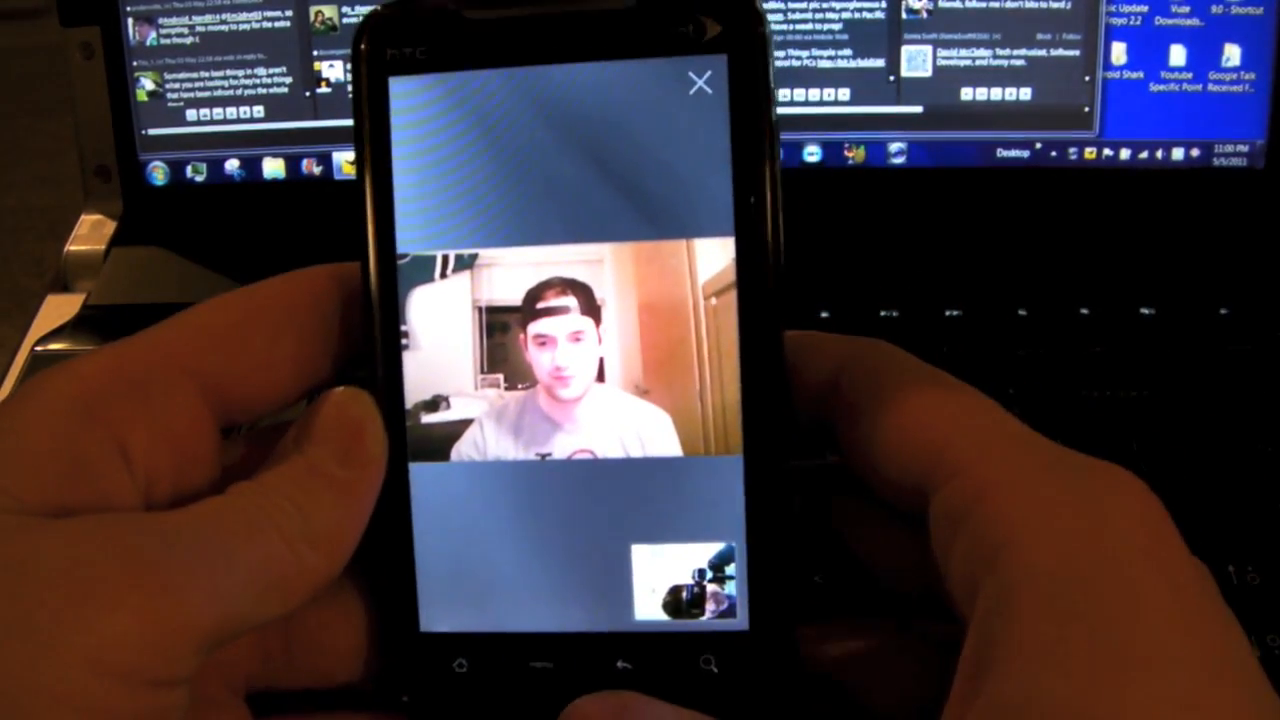
pyautogui.click(699, 81)
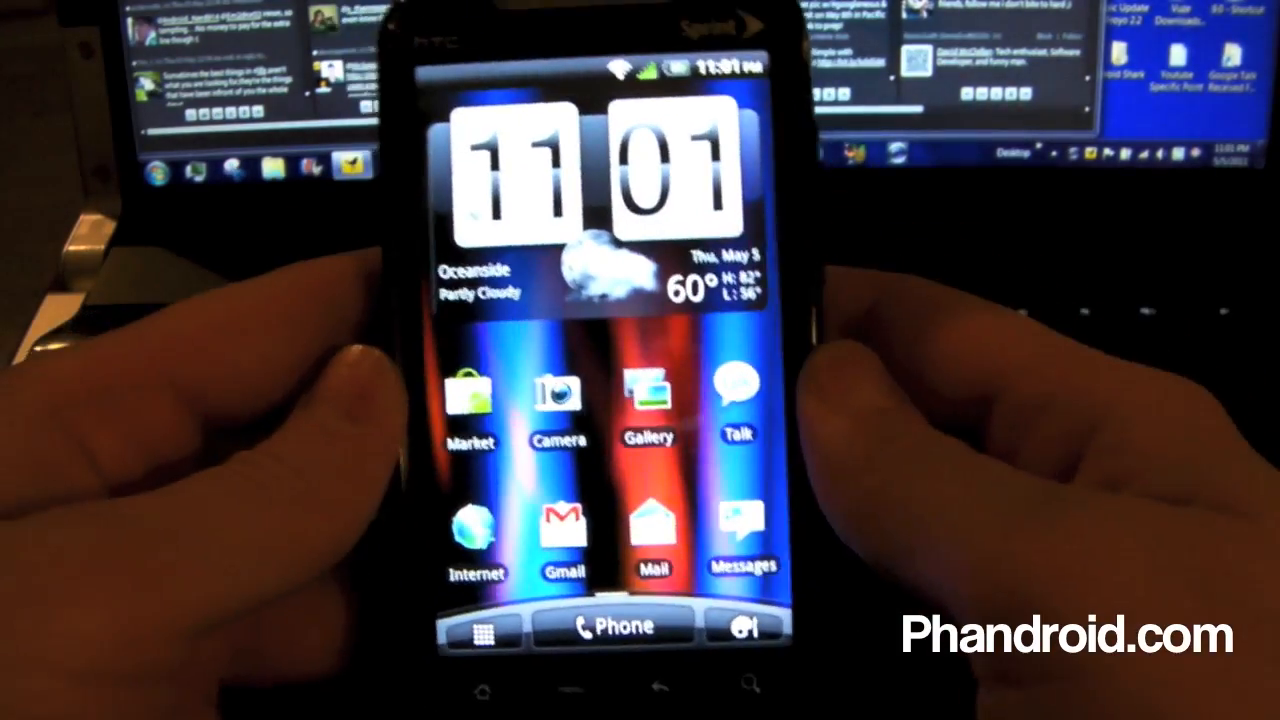